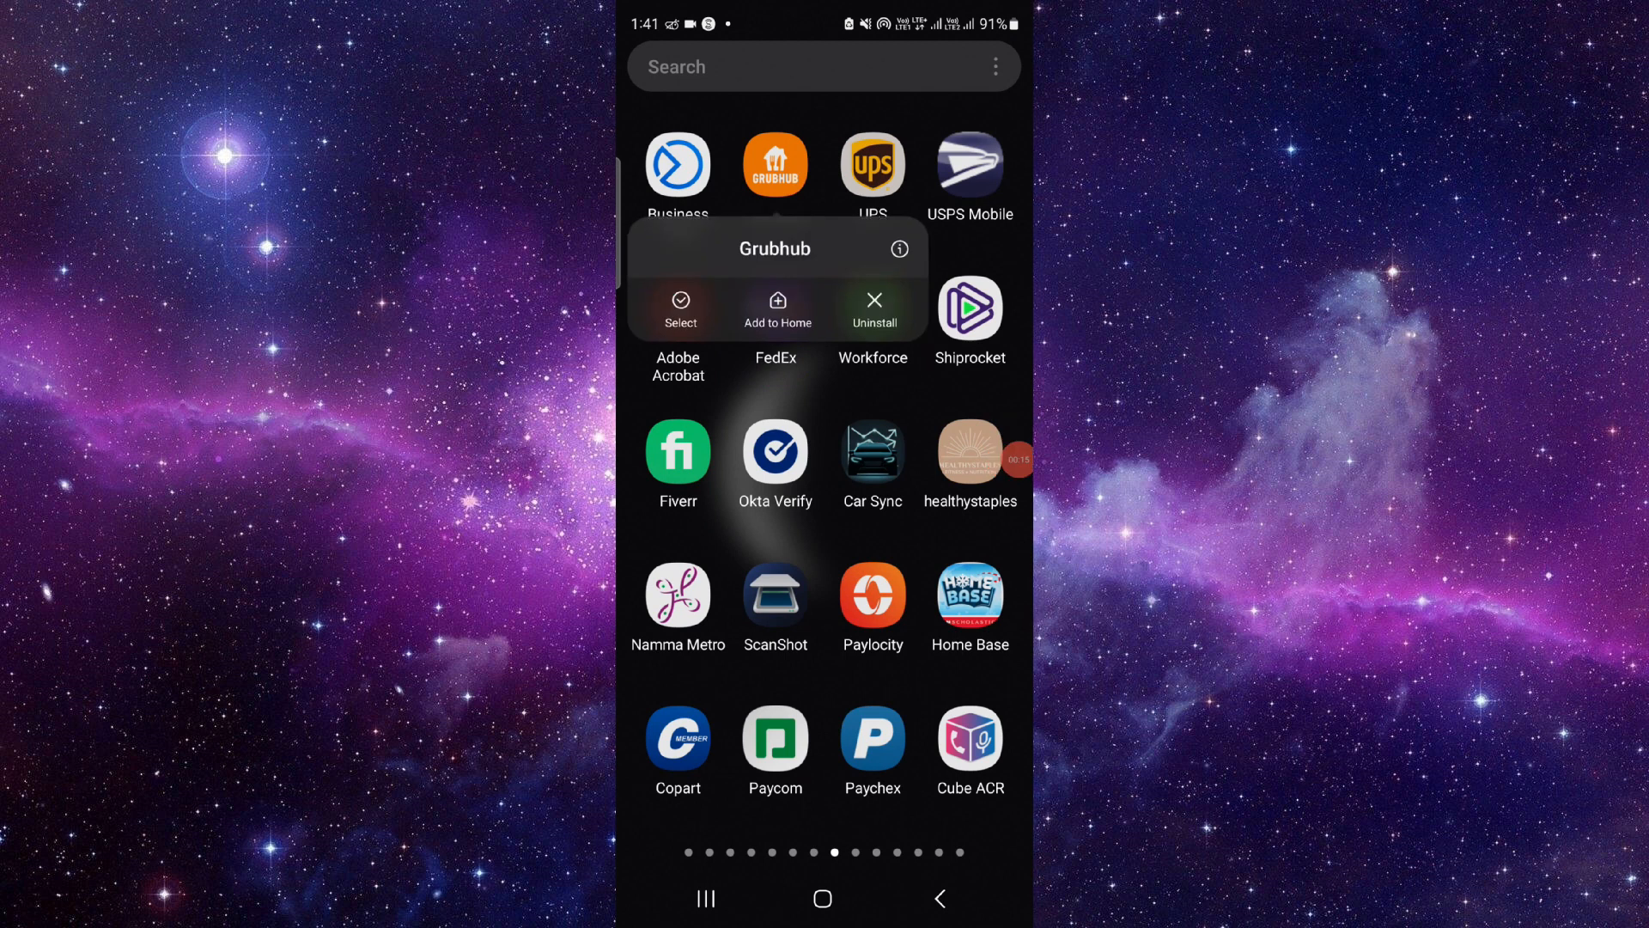
- Clear Grubhub's stored data from App info and jump to its Google Play listing
click(898, 249)
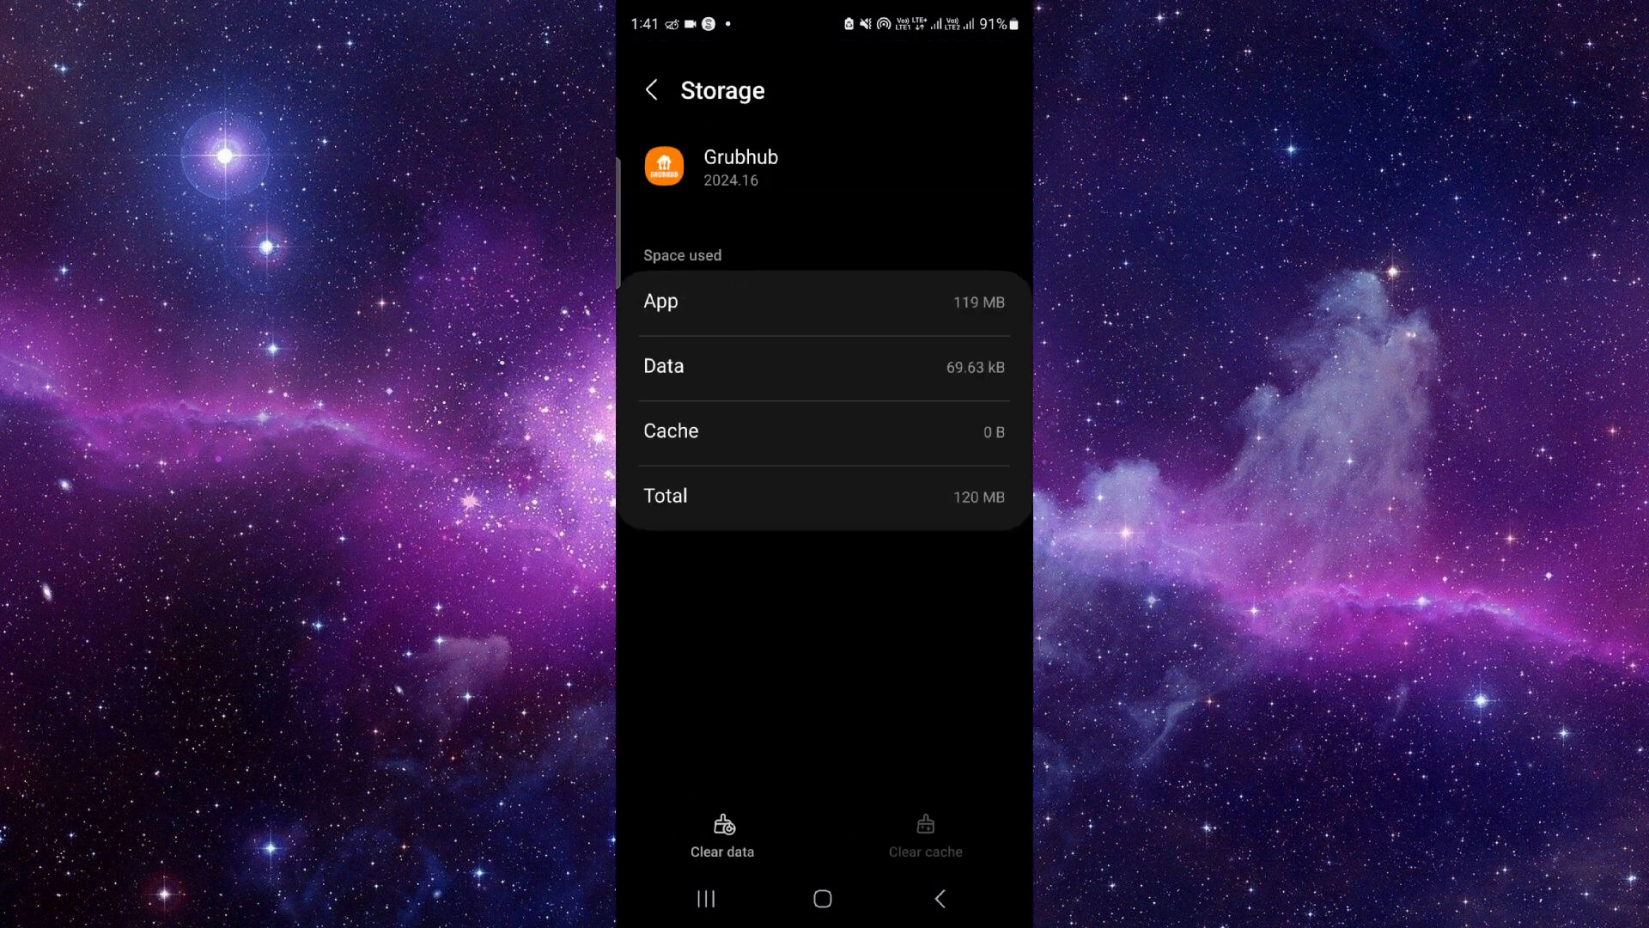
click(721, 832)
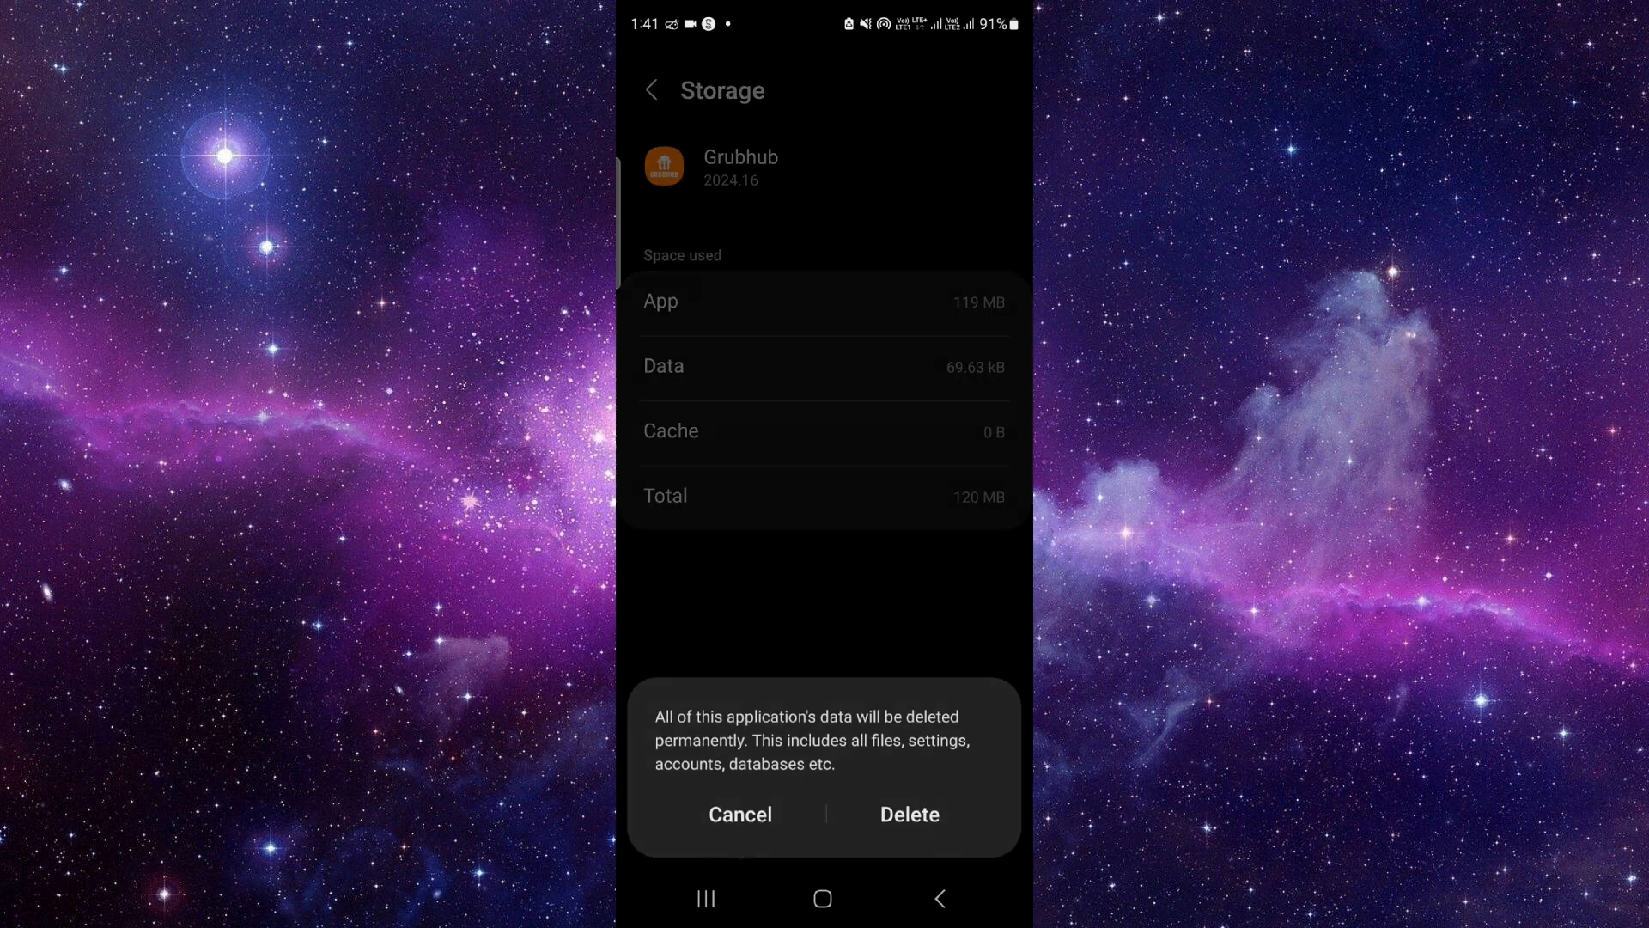
click(738, 813)
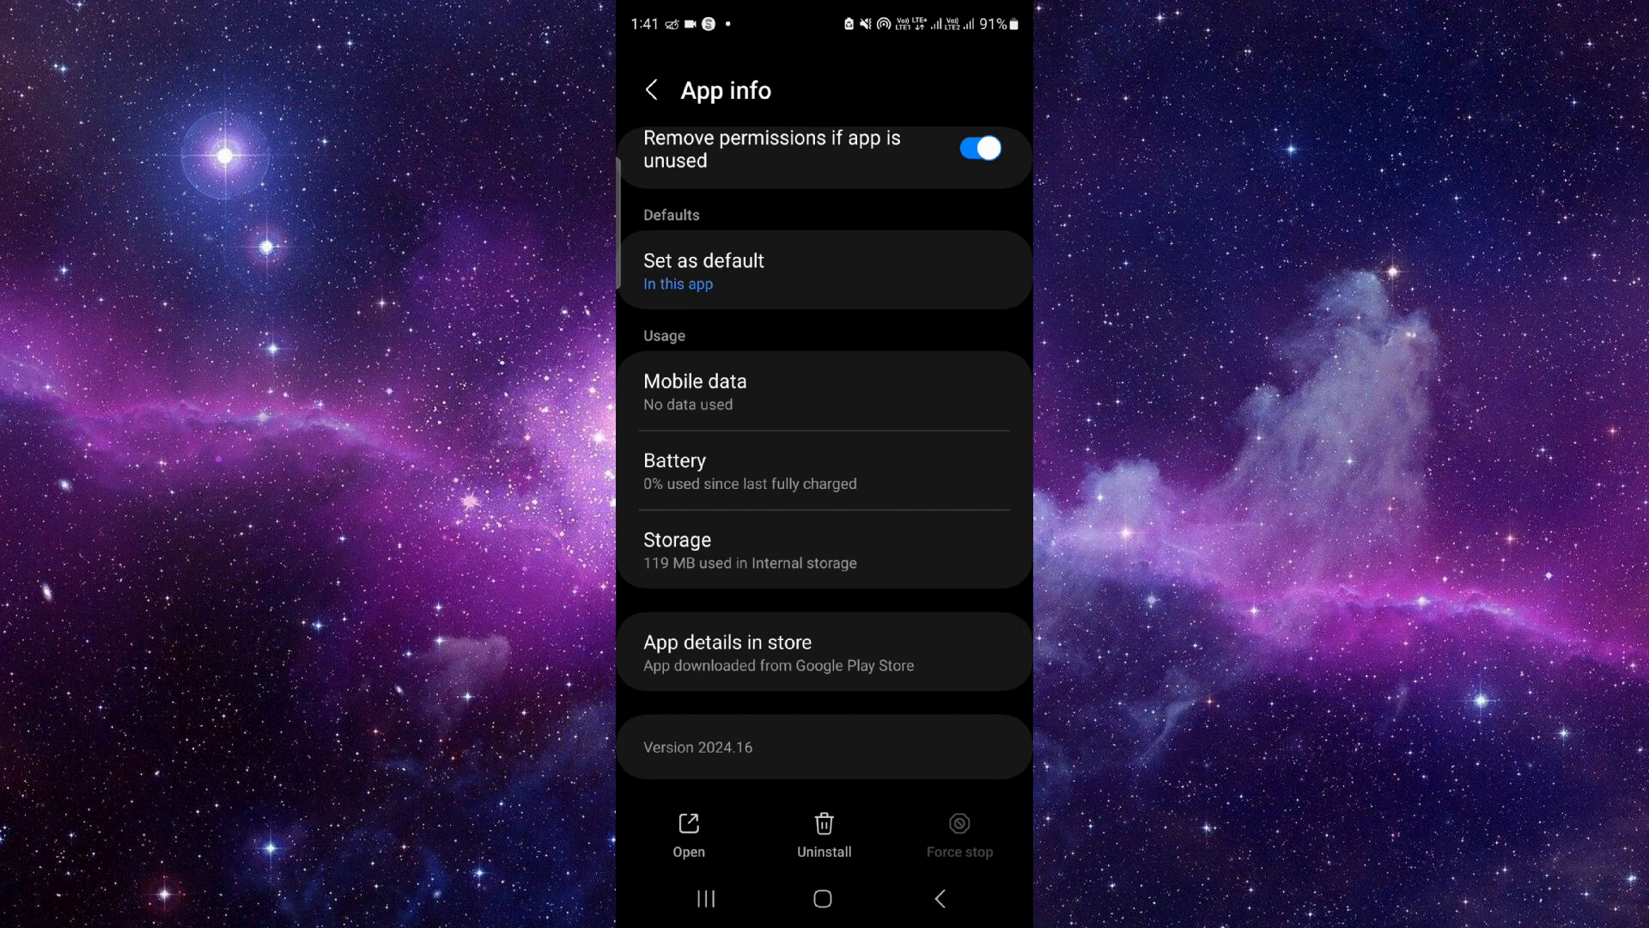
click(728, 651)
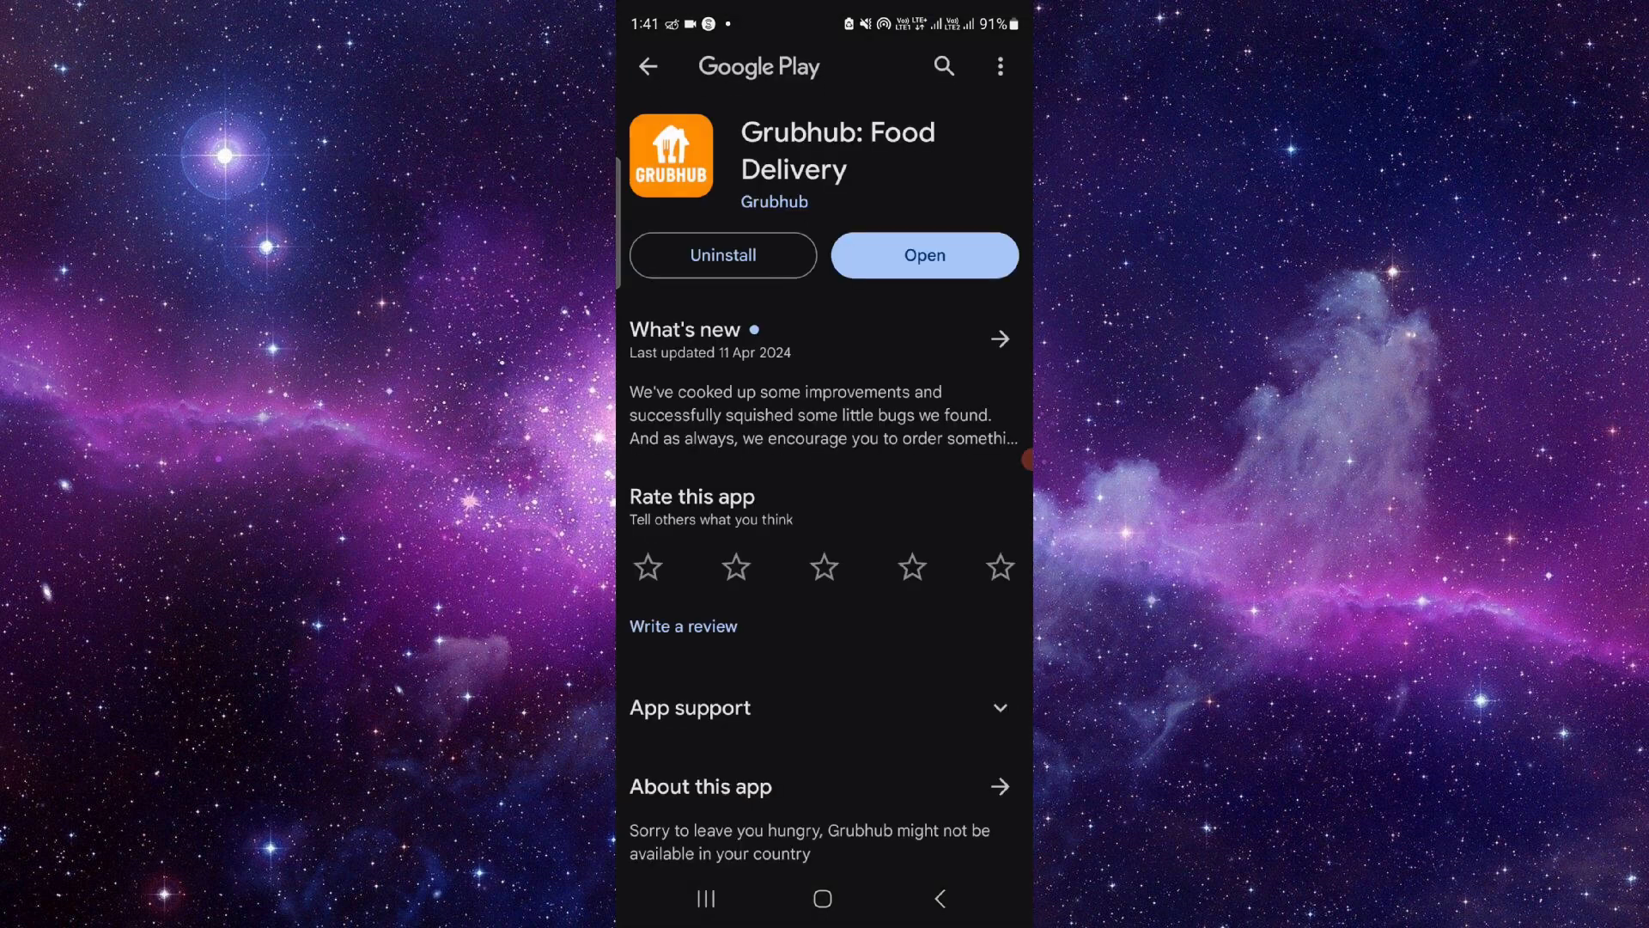